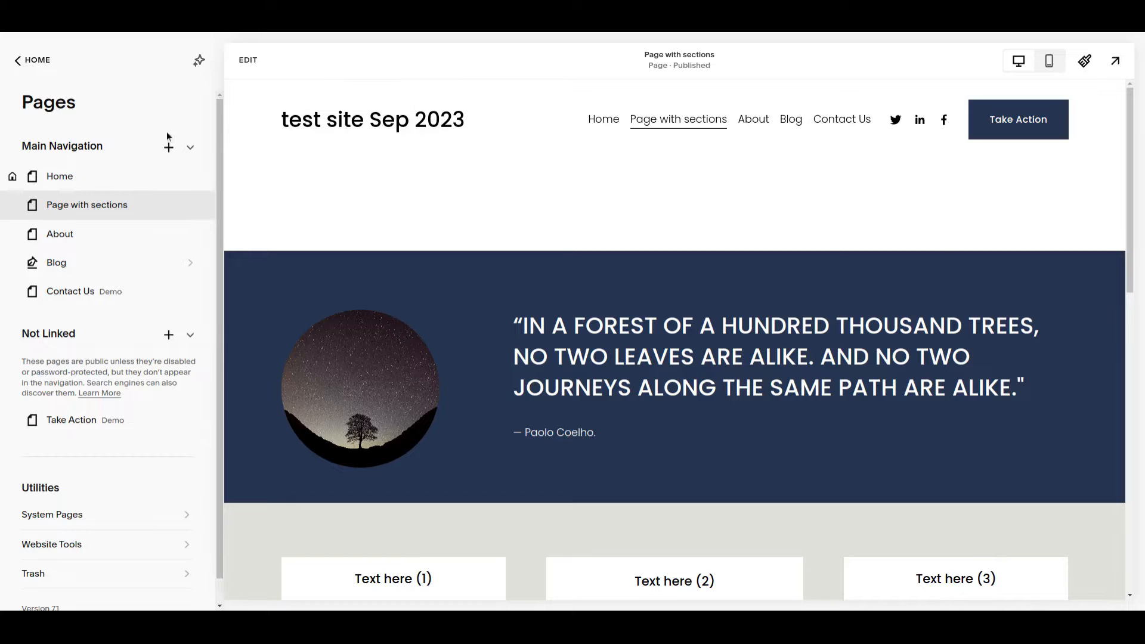
Edit Page with sections and save its book section to saved sections with the heart icon.
left_click(247, 60)
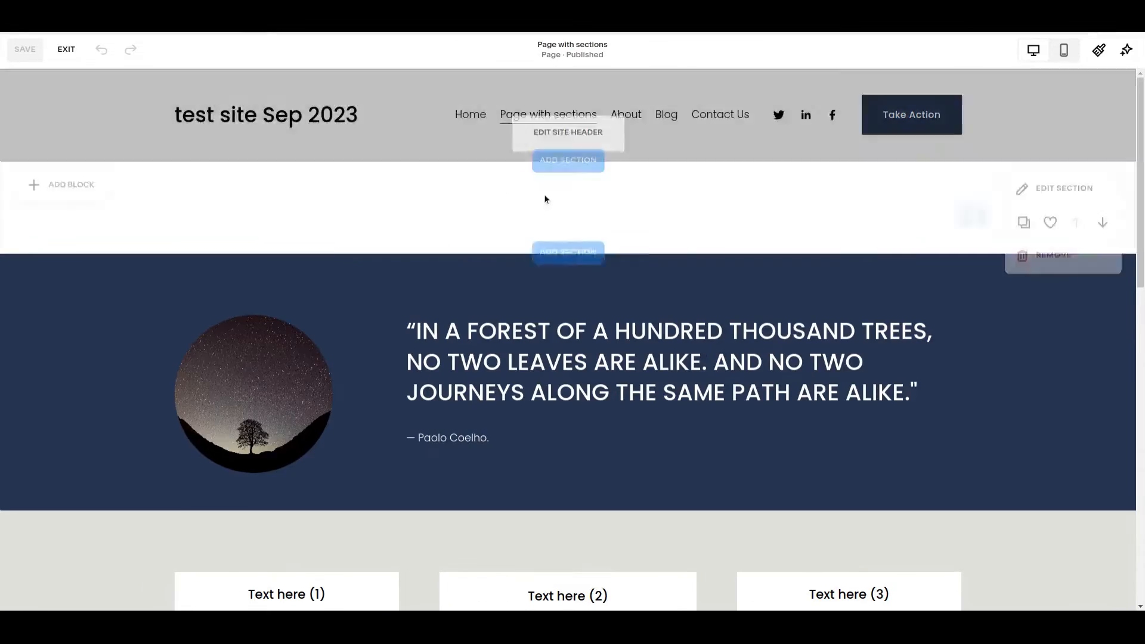
scroll("down", 3)
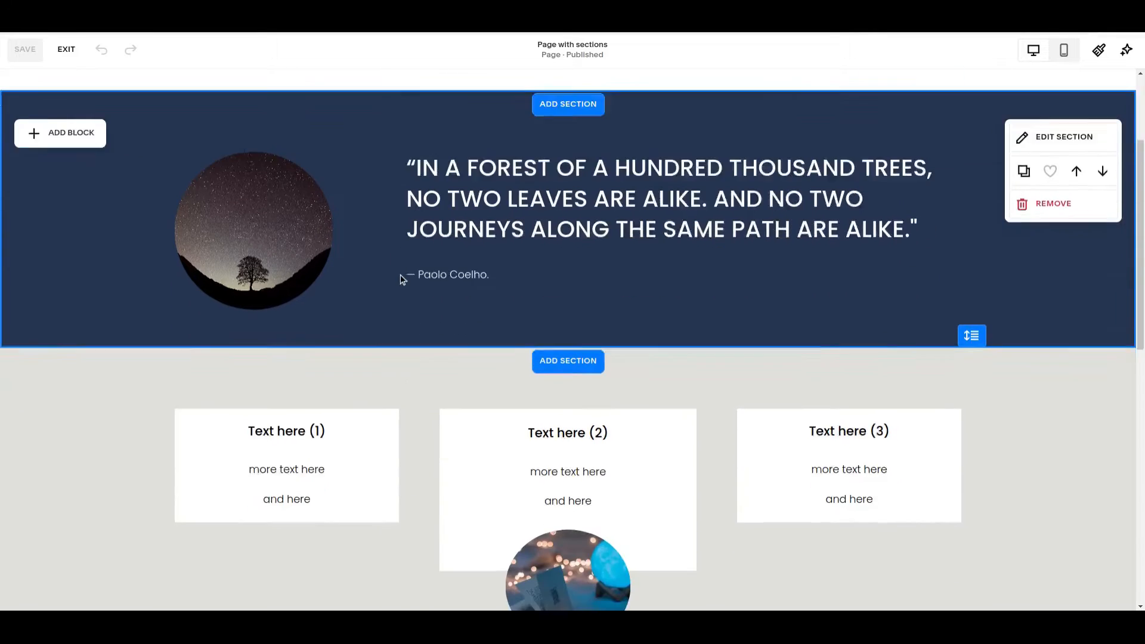
scroll("down", 3)
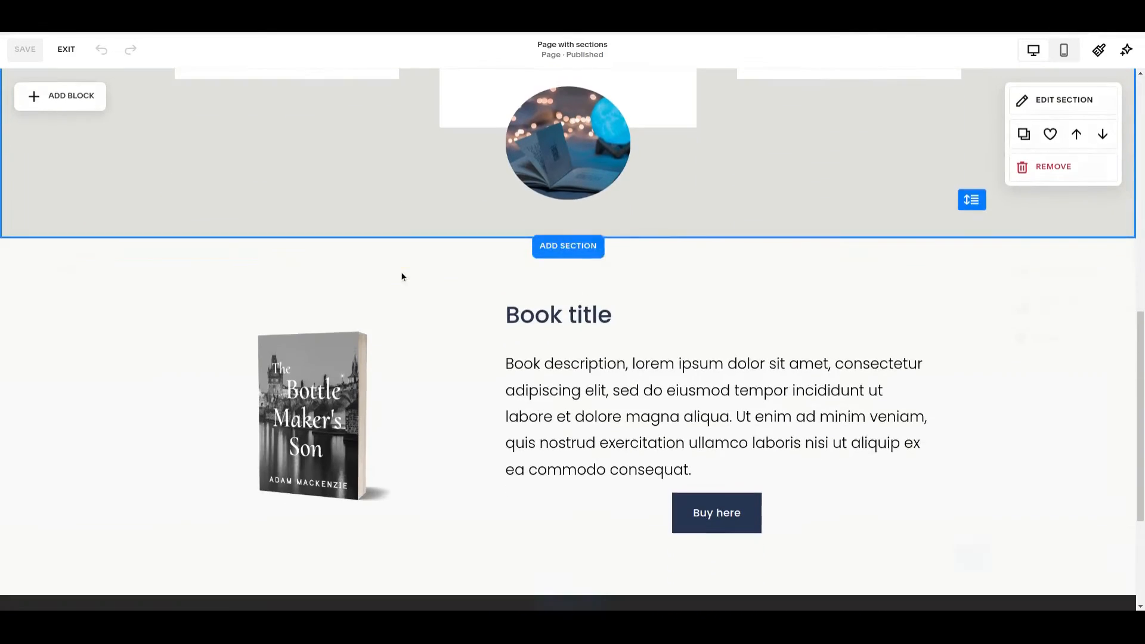
scroll("down", 3)
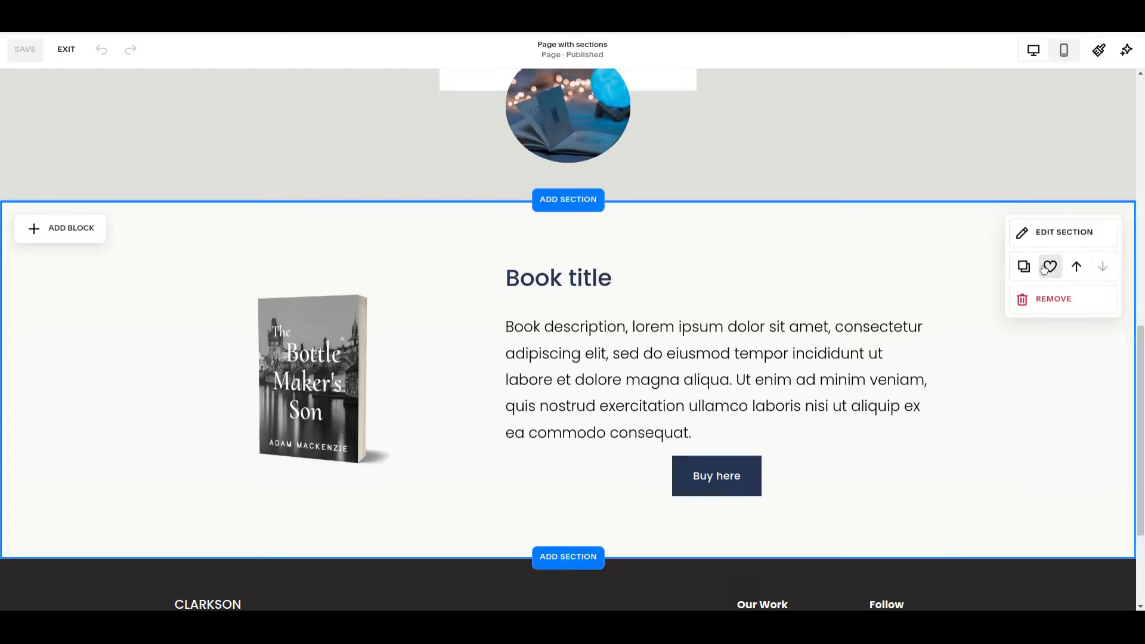
mouse_move(1049, 267)
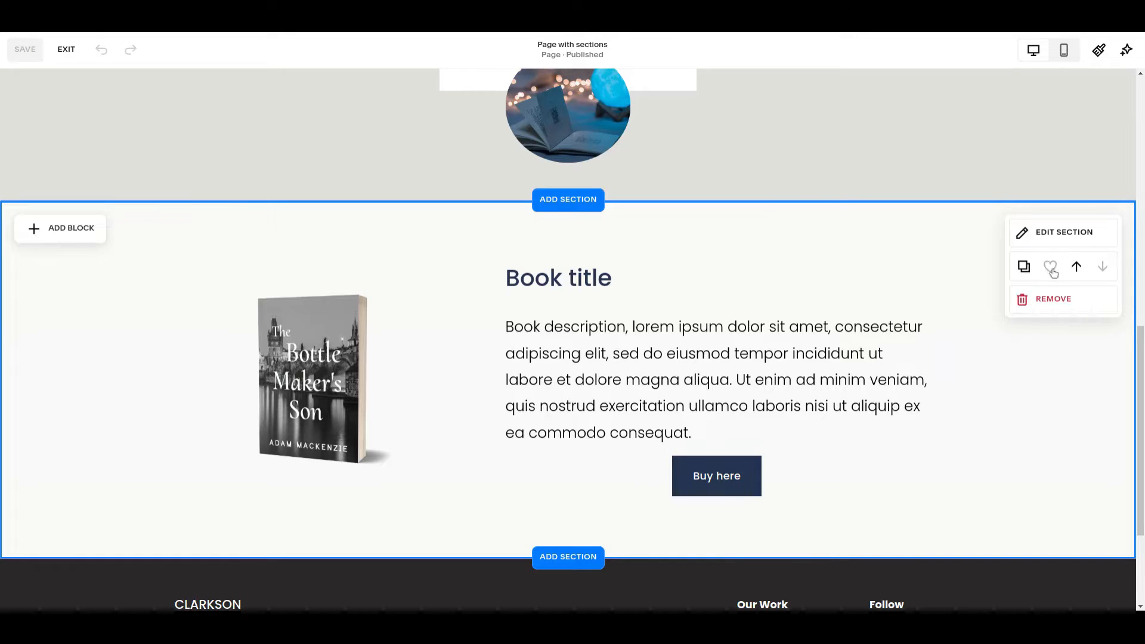
left_click(1051, 266)
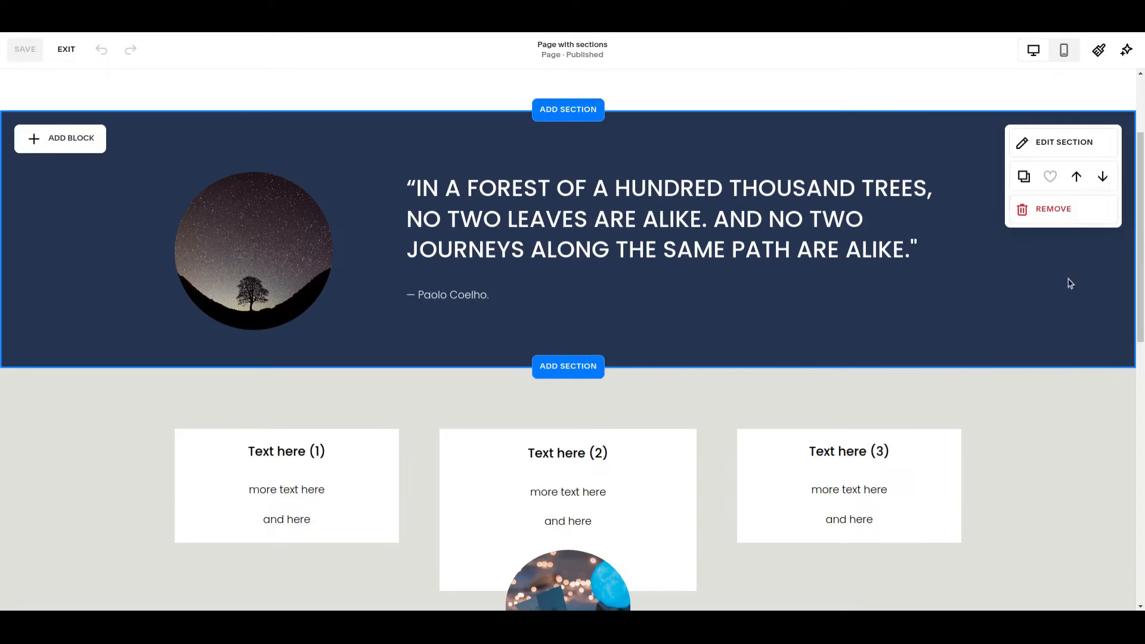
scroll("down", 3)
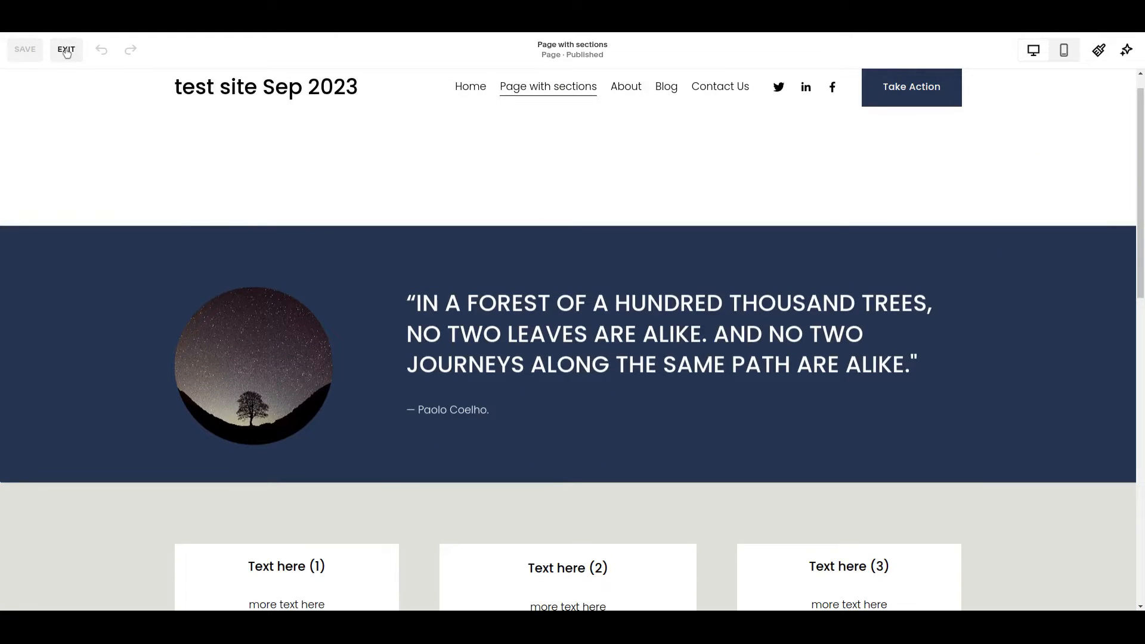
Exit Page with sections and edit the About page, scrolling to 'Make it stand out'.
left_click(66, 49)
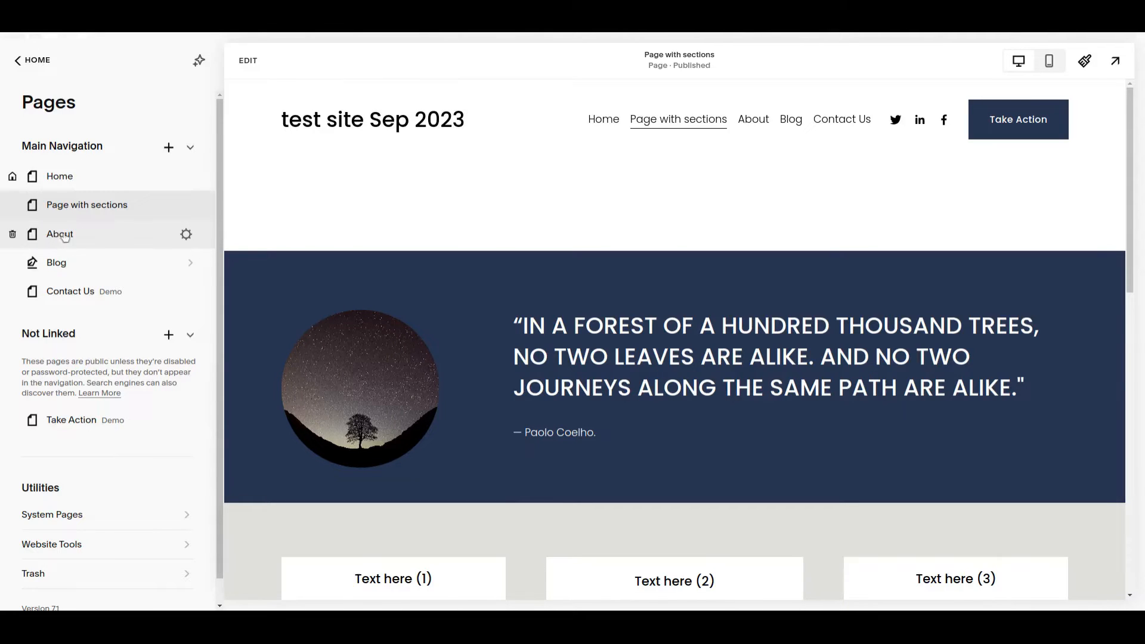
left_click(60, 233)
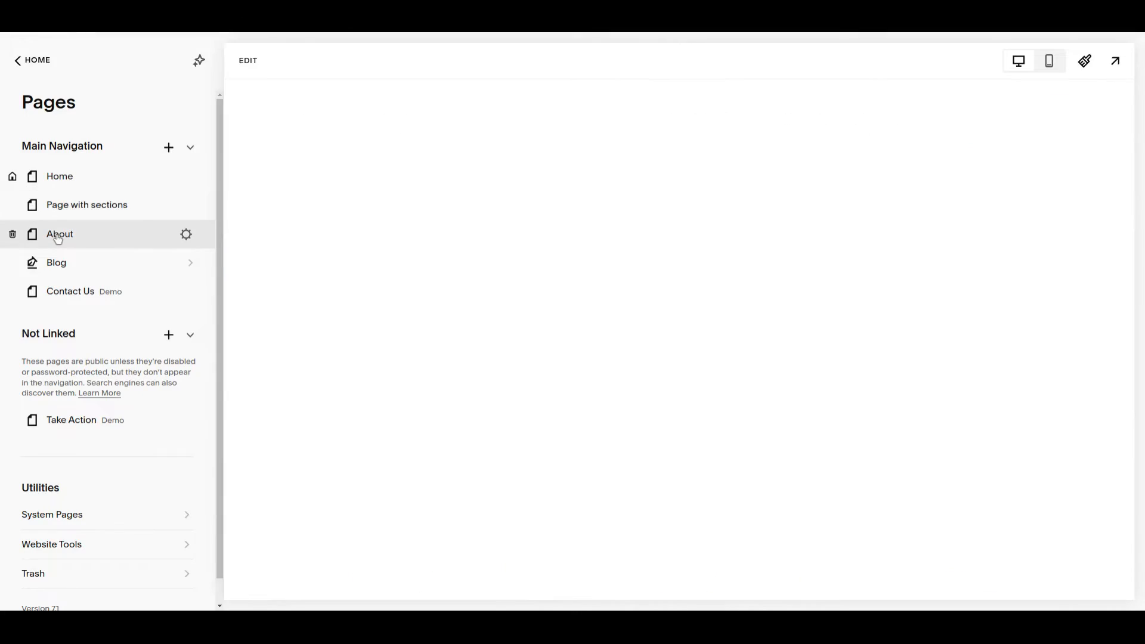
left_click(60, 233)
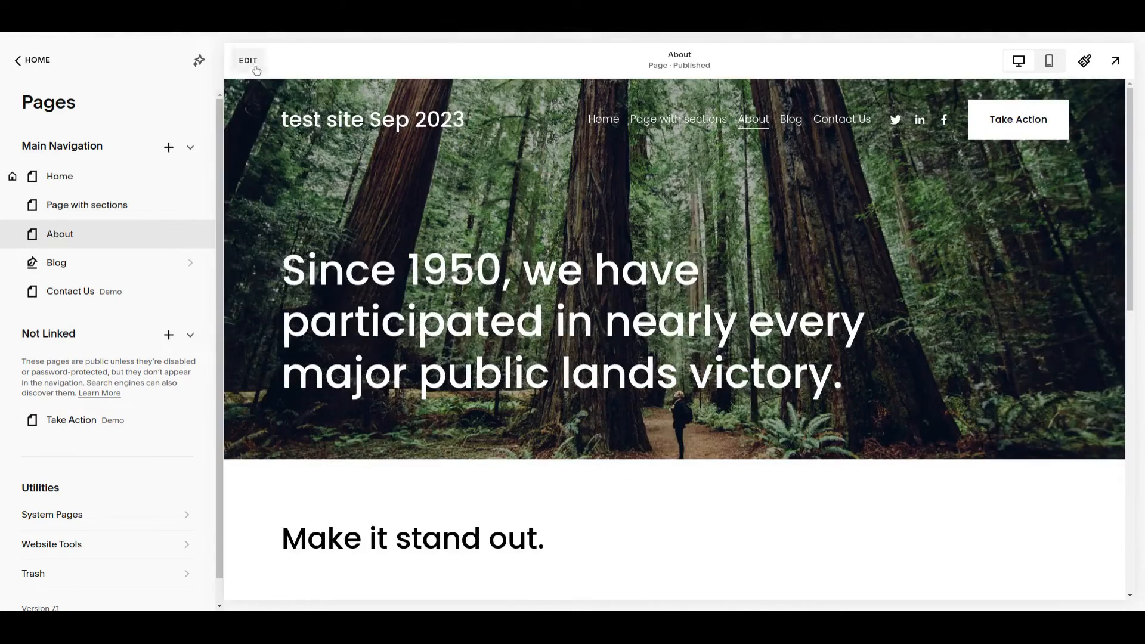
left_click(247, 60)
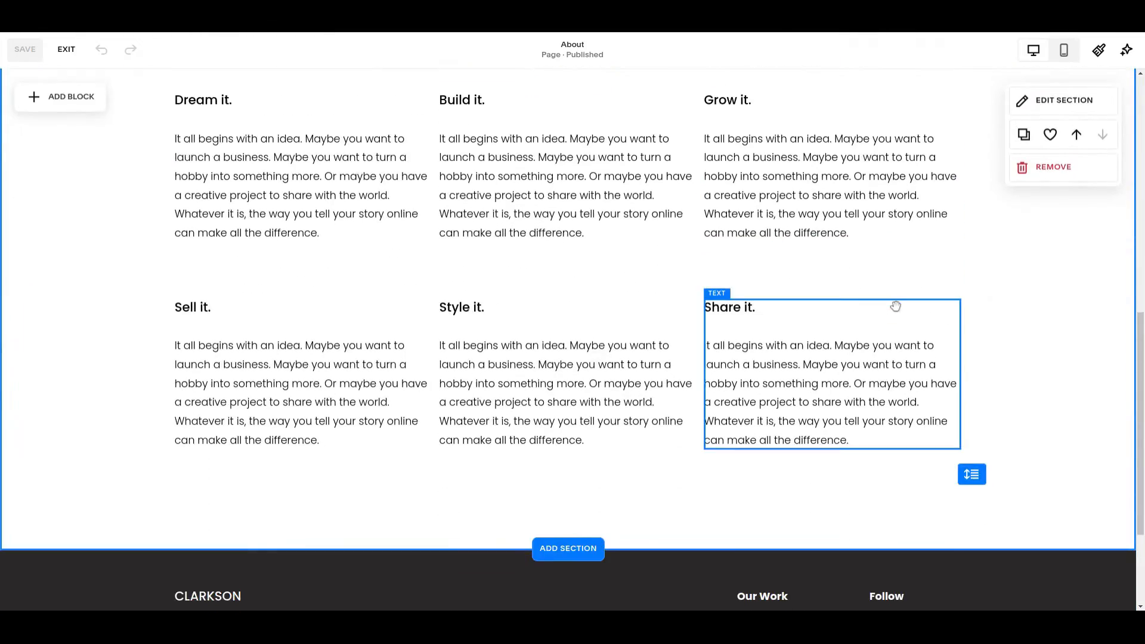
scroll("up", 3)
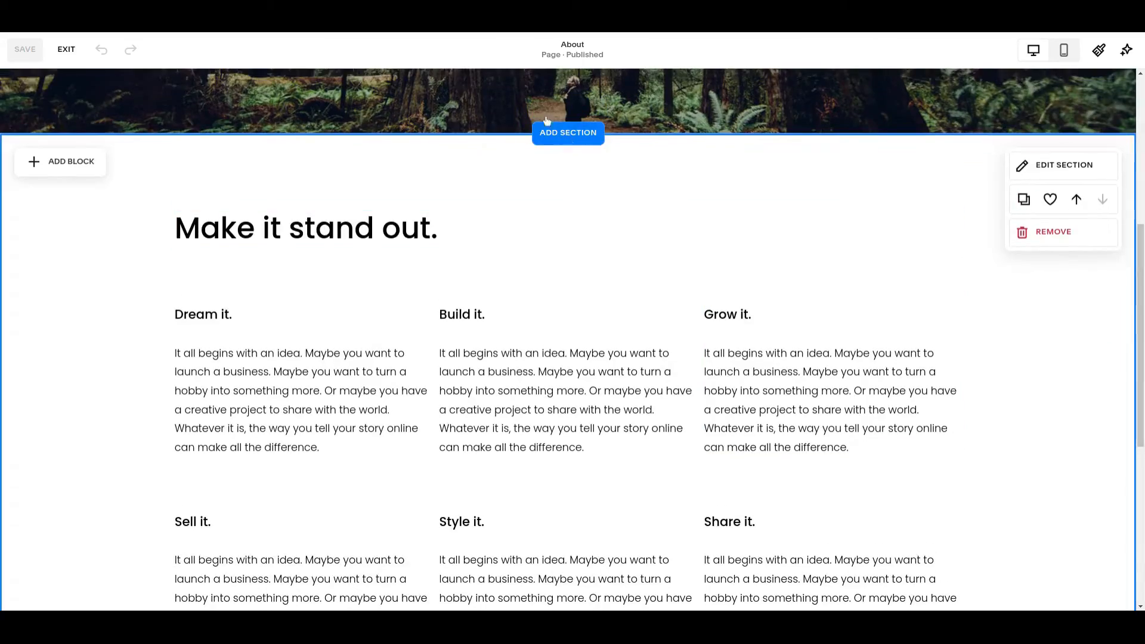
scroll("down", 3)
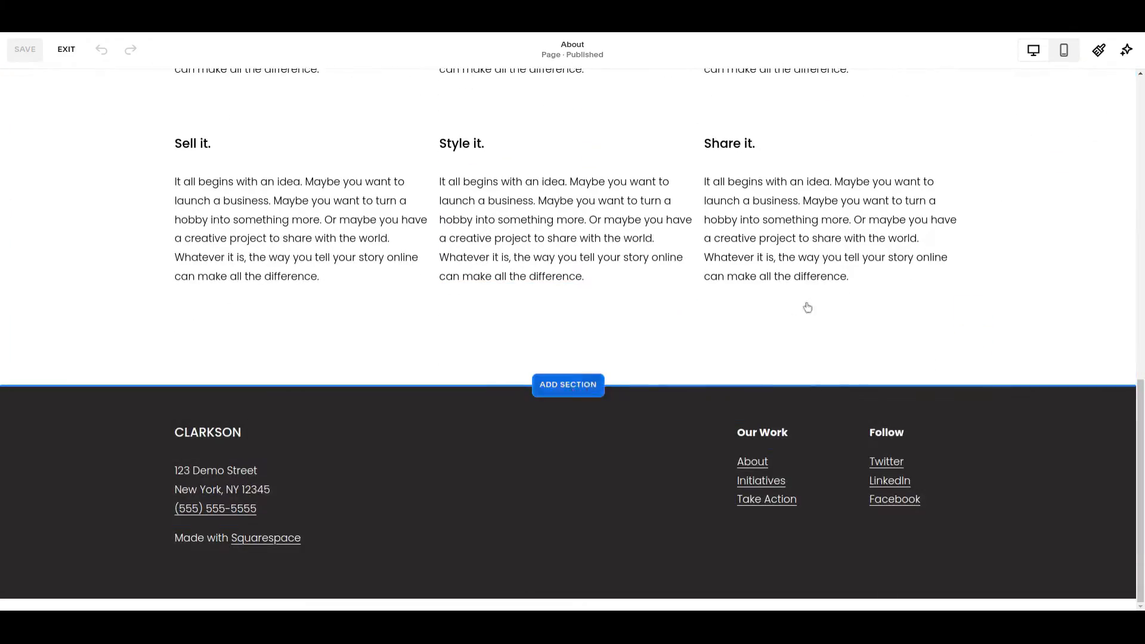
Insert the saved book section above the About page footer from Saved sections.
left_click(567, 384)
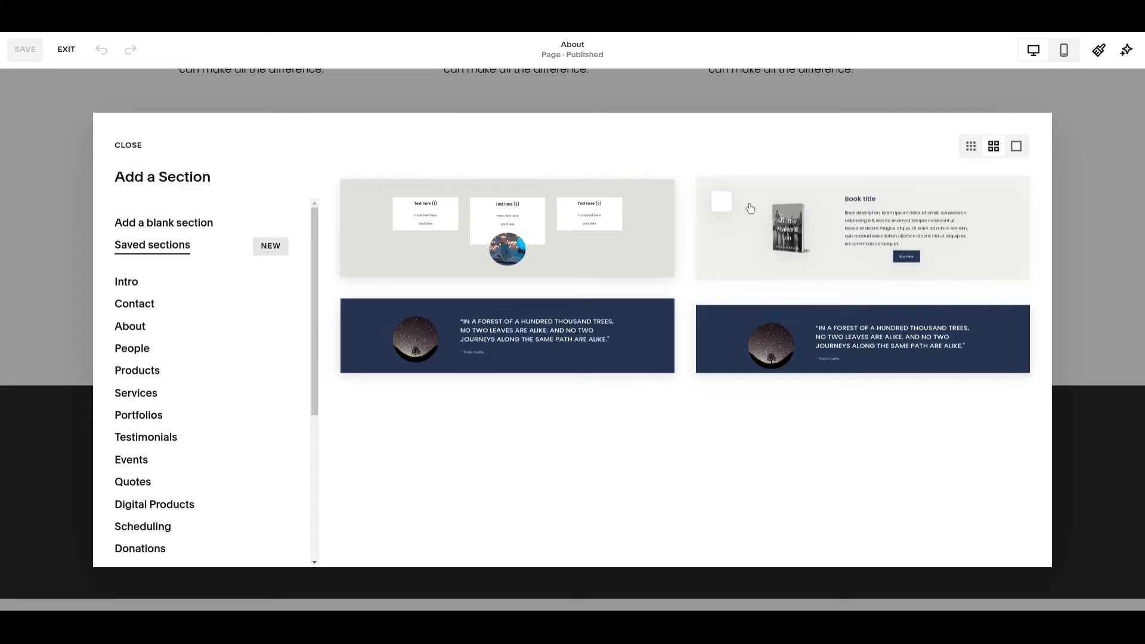
left_click(720, 202)
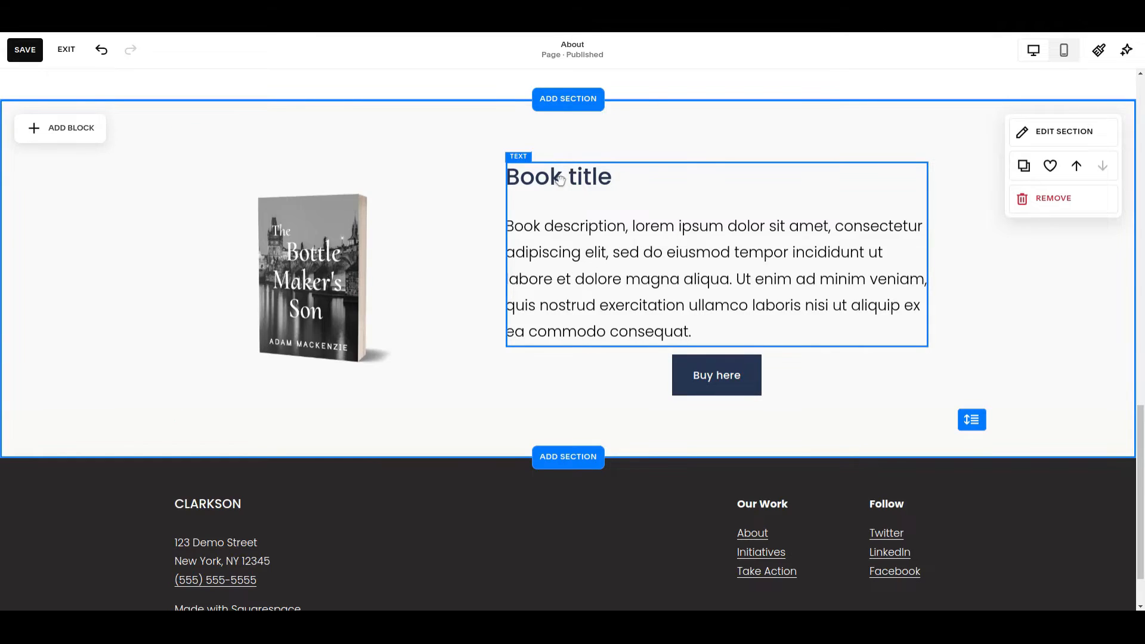
Change the added book section's heading to 'Book title 2'.
left_click(558, 176)
type(" 2")
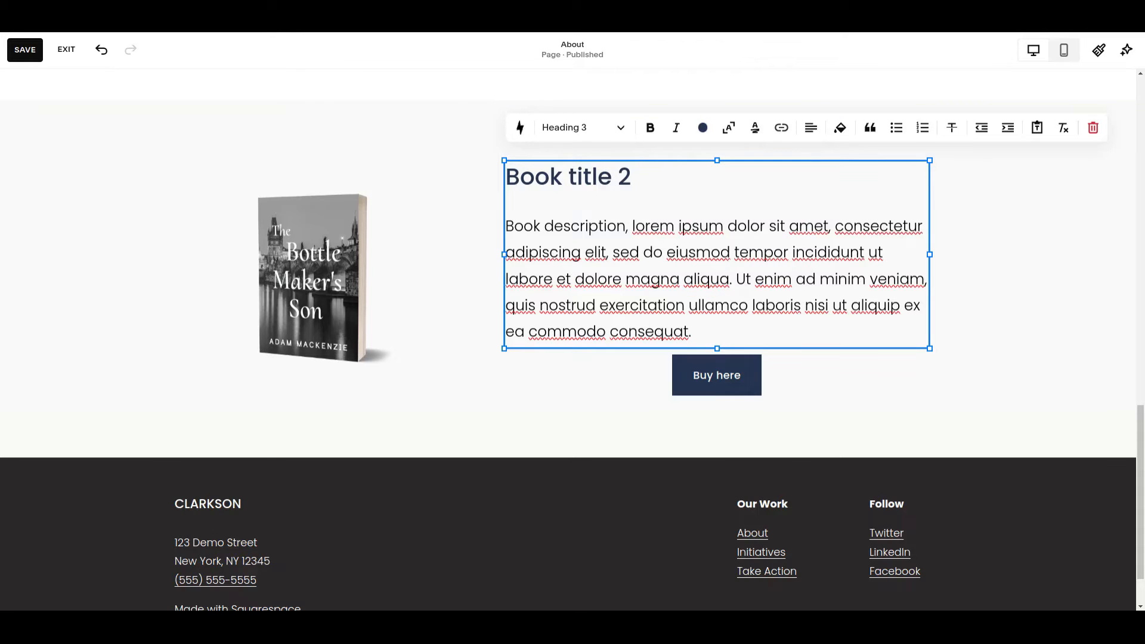
mouse_move(319, 148)
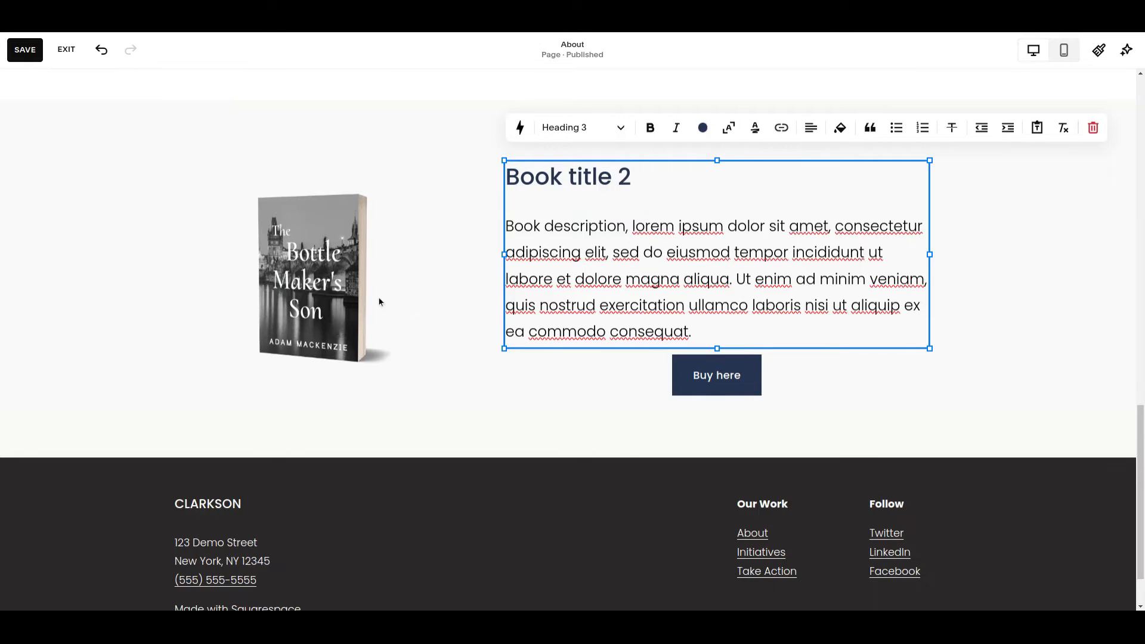
mouse_move(173, 172)
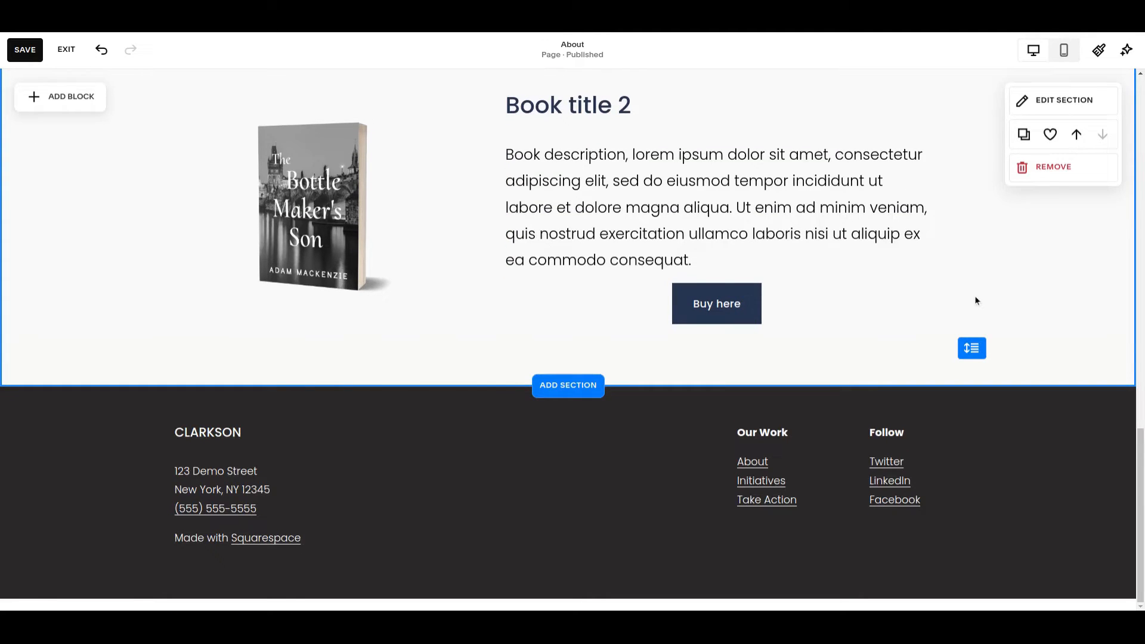
mouse_move(605, 365)
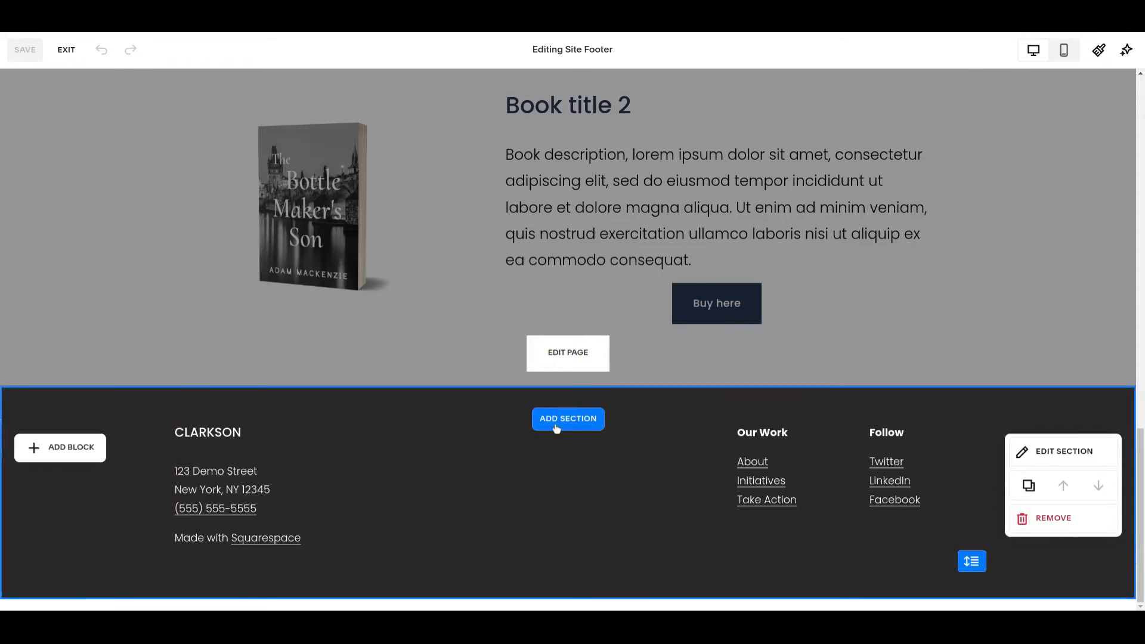
Leave footer editing and return to editing the About page via Edit Page.
left_click(567, 419)
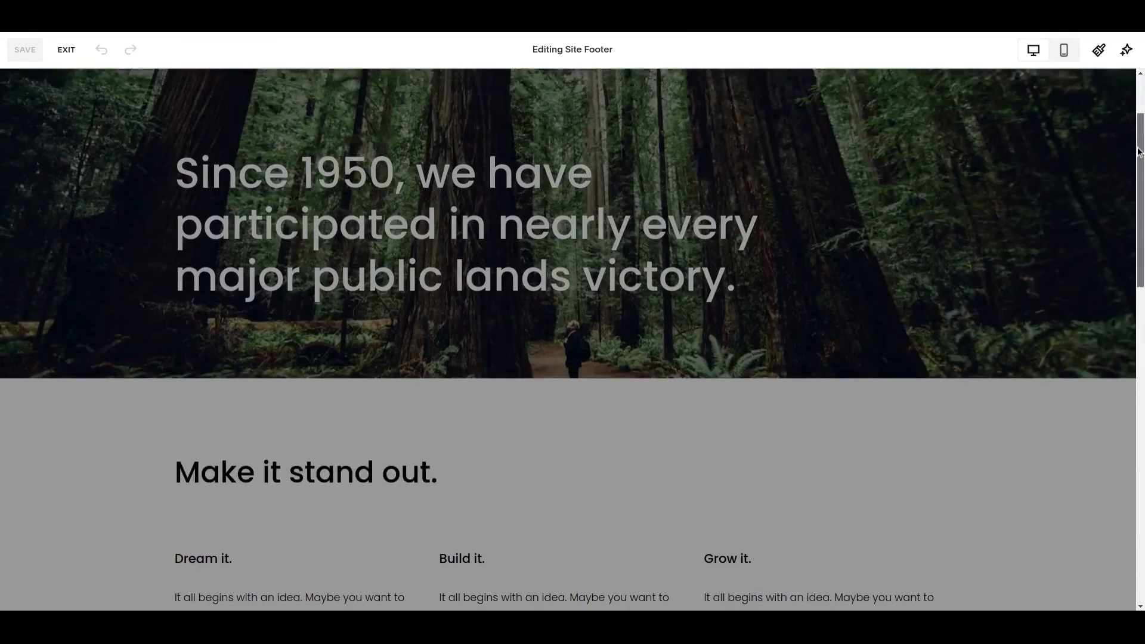
scroll("down", 3)
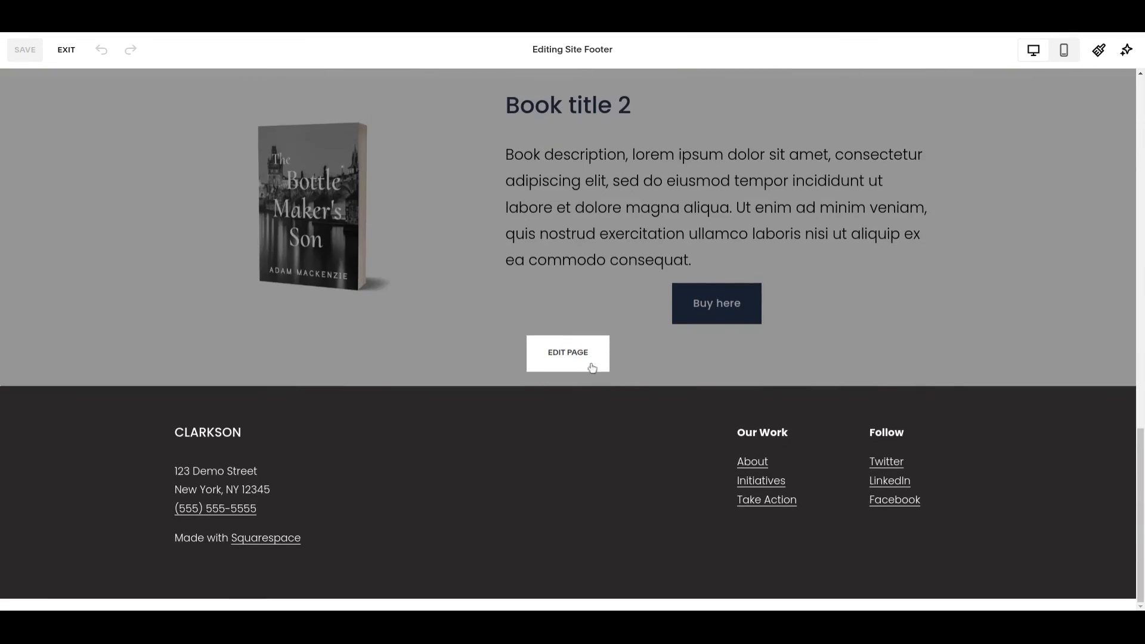
left_click(567, 353)
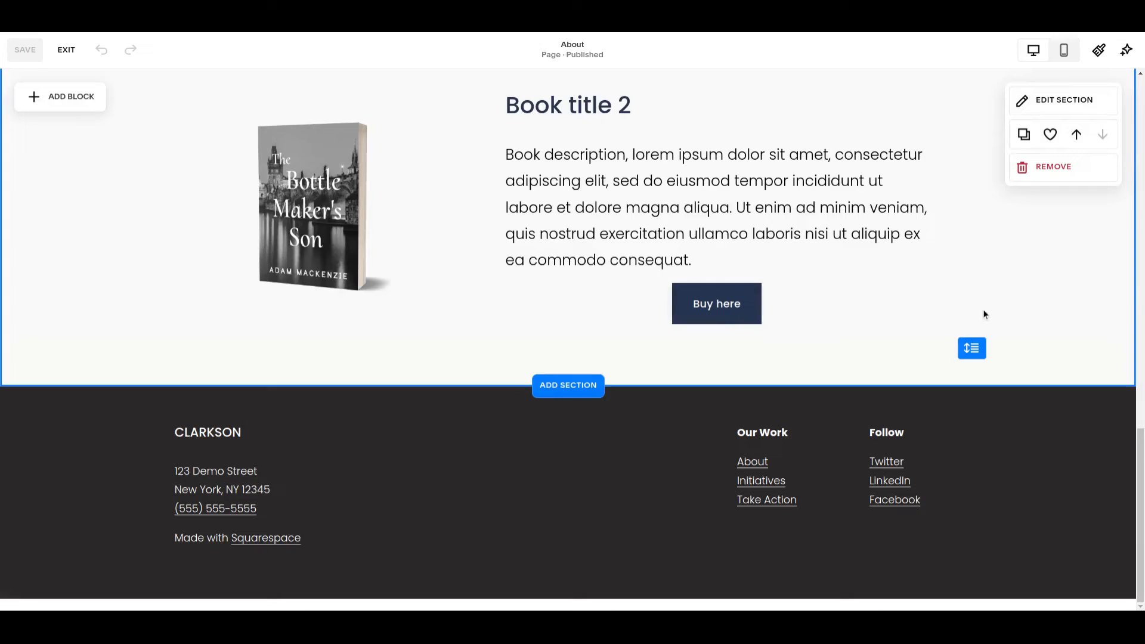
mouse_move(967, 299)
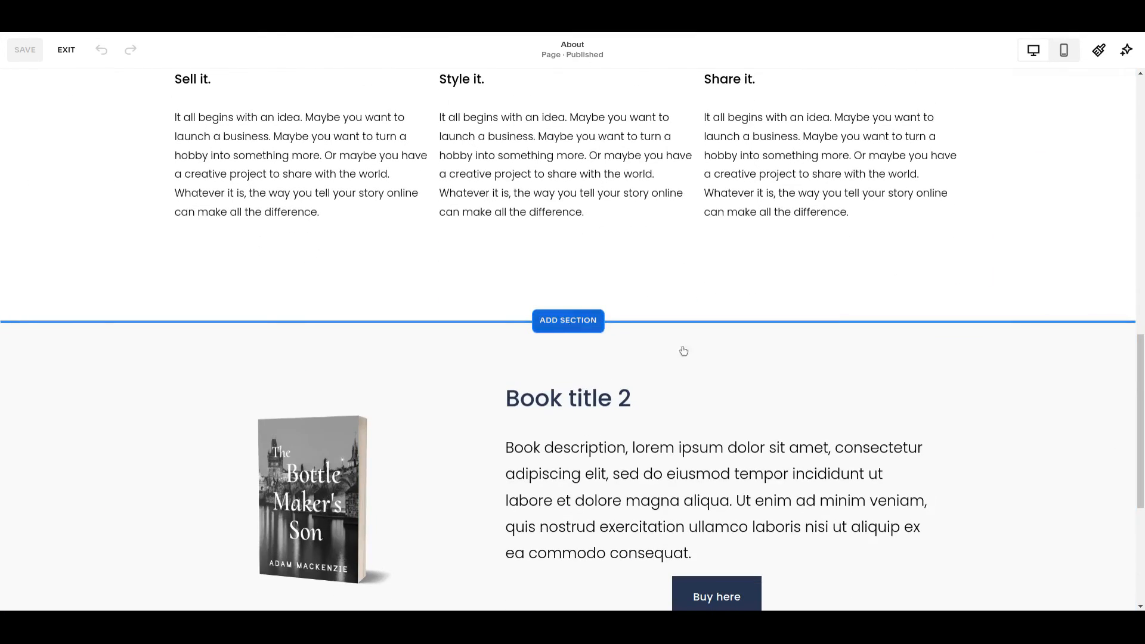
Open Saved sections under Add Section and tick the second quote section thumbnail.
left_click(567, 319)
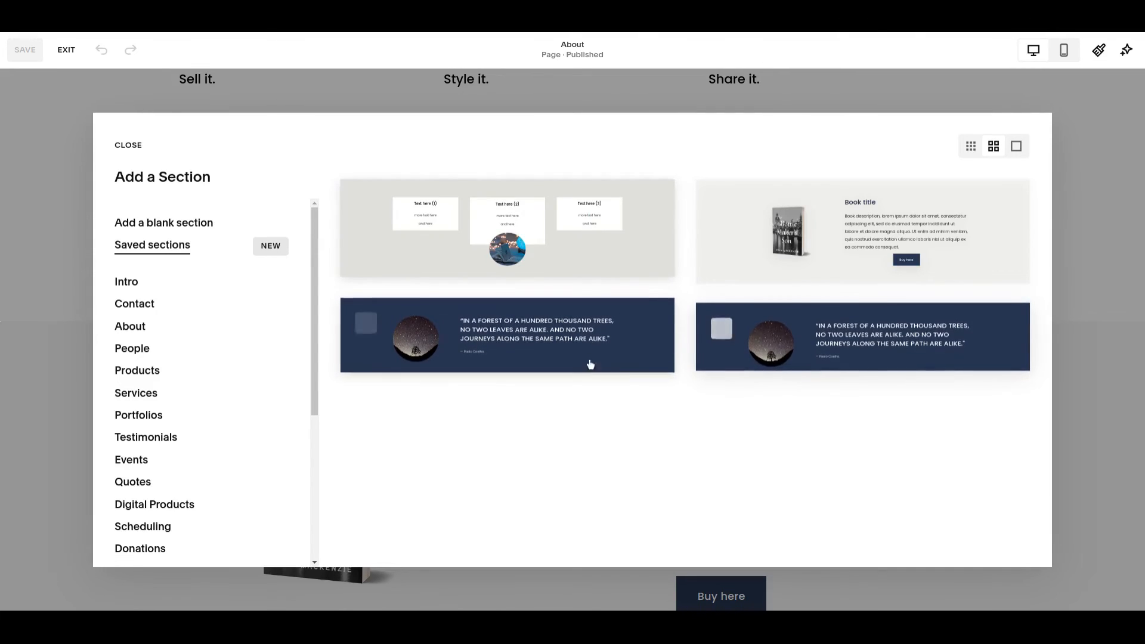
left_click(721, 327)
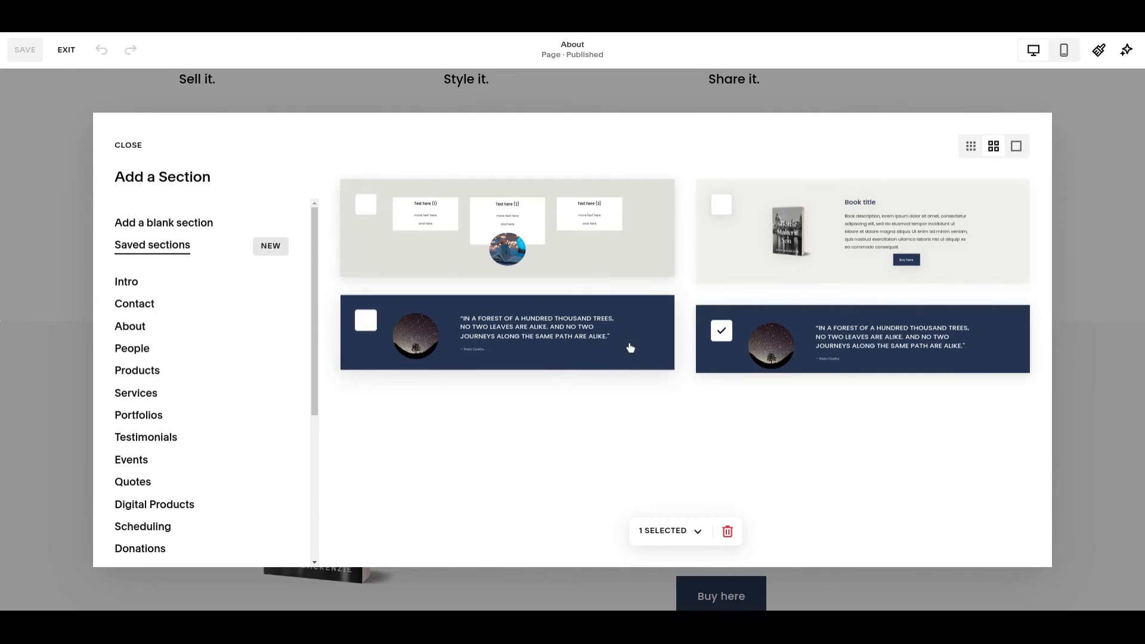
Delete the duplicate quote section with the trash icon, leaving three saved sections.
left_click(365, 202)
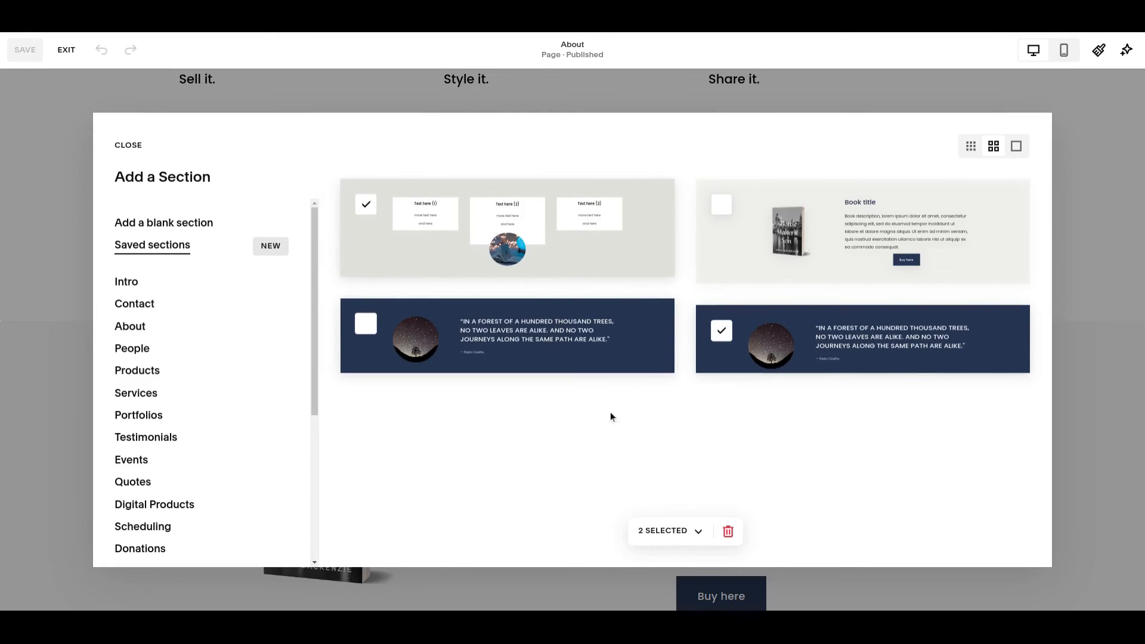
left_click(365, 204)
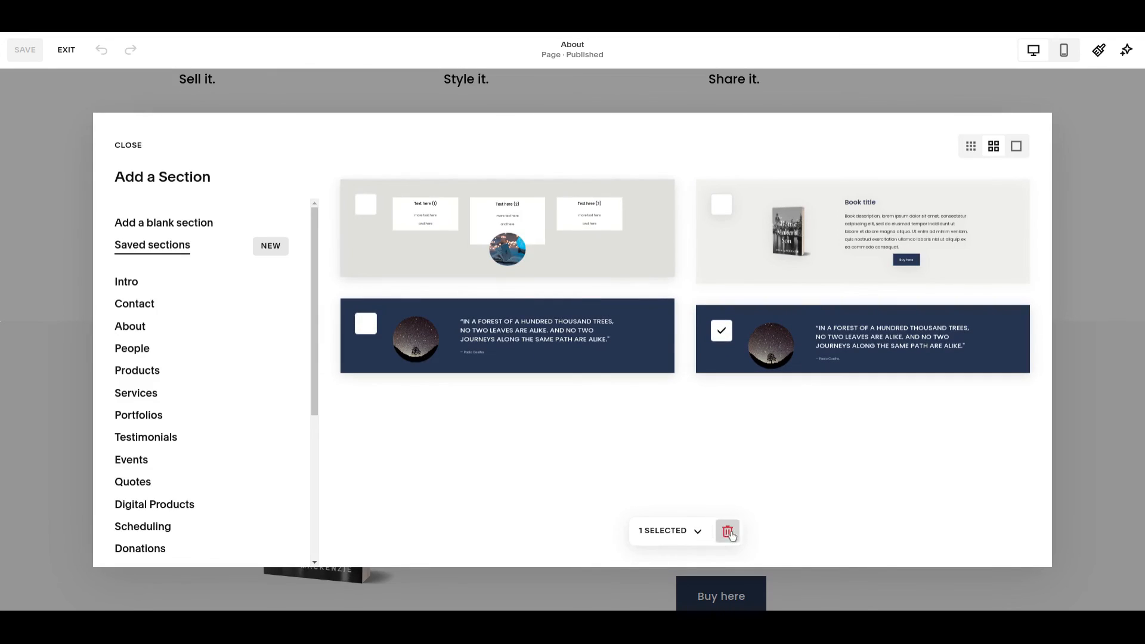
left_click(727, 531)
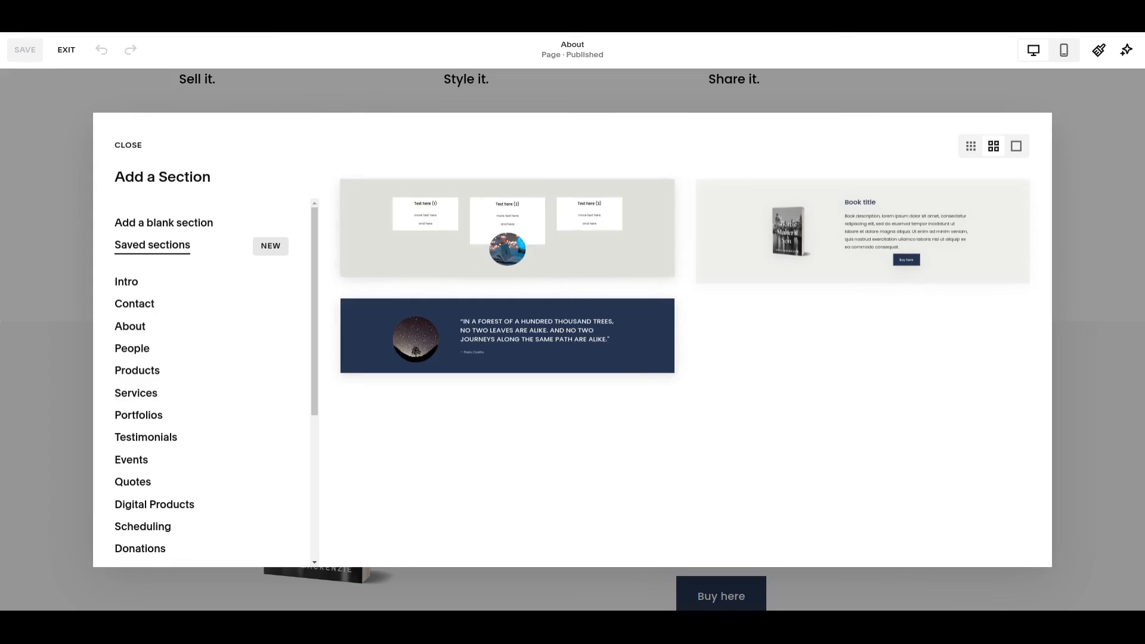
mouse_move(557, 379)
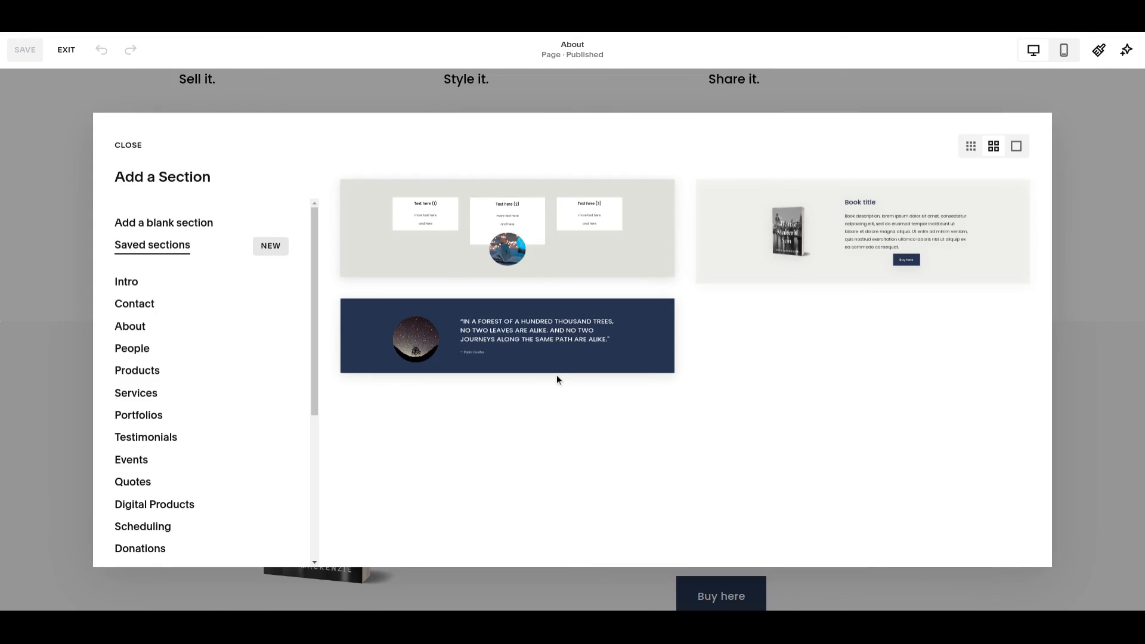